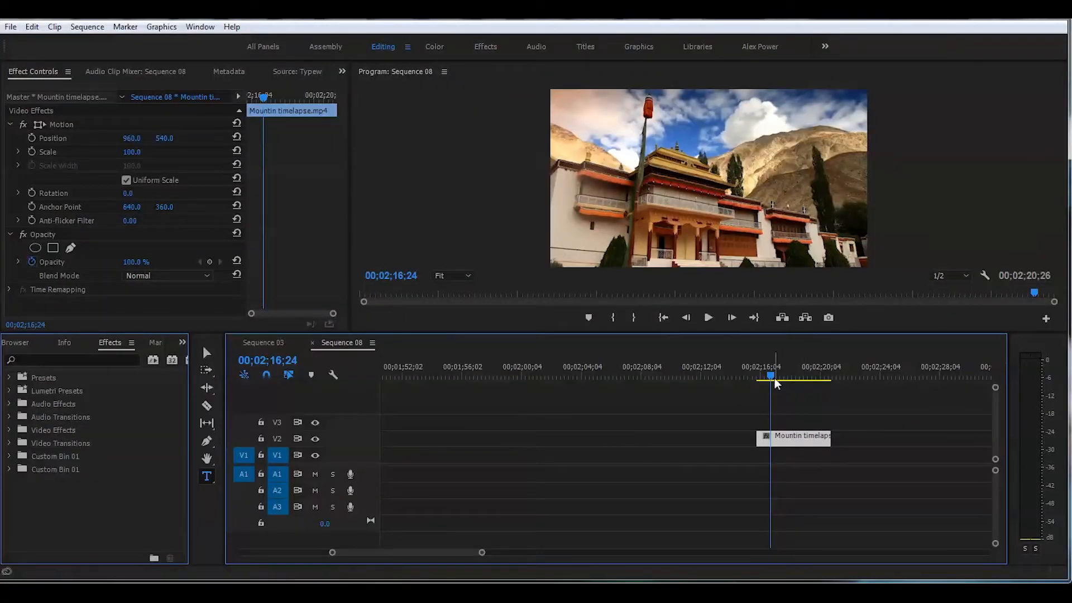
Scrub through the monastery timelapse, then type a 'Typewriter effect' title on the video frame.
{"action": "left_click_drag", "start_coordinate": [771, 375], "coordinate": [789, 375]}
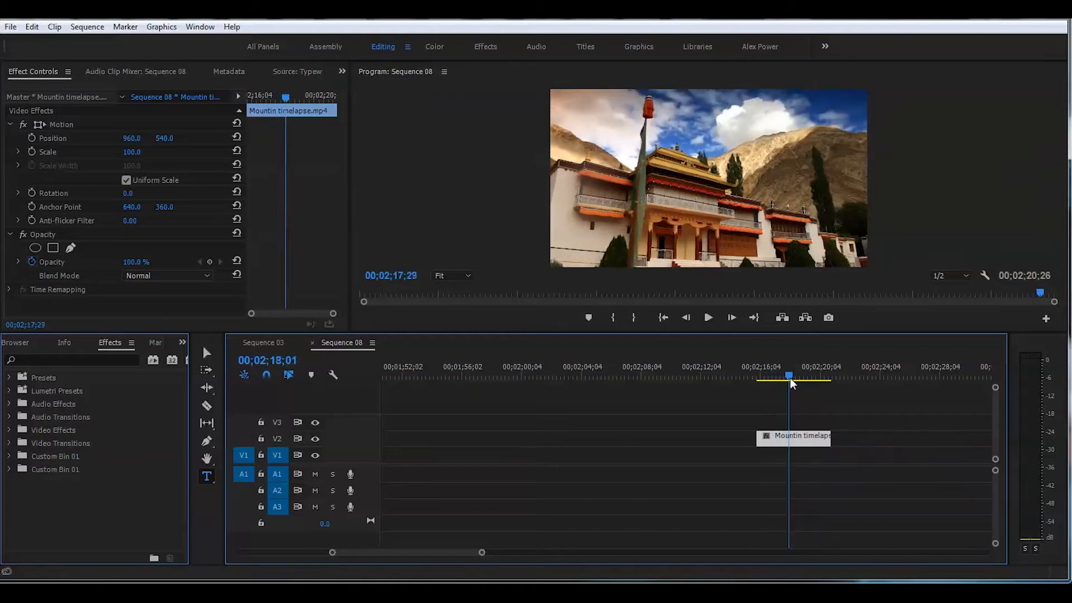
{"action": "left_click_drag", "start_coordinate": [789, 377], "coordinate": [820, 377]}
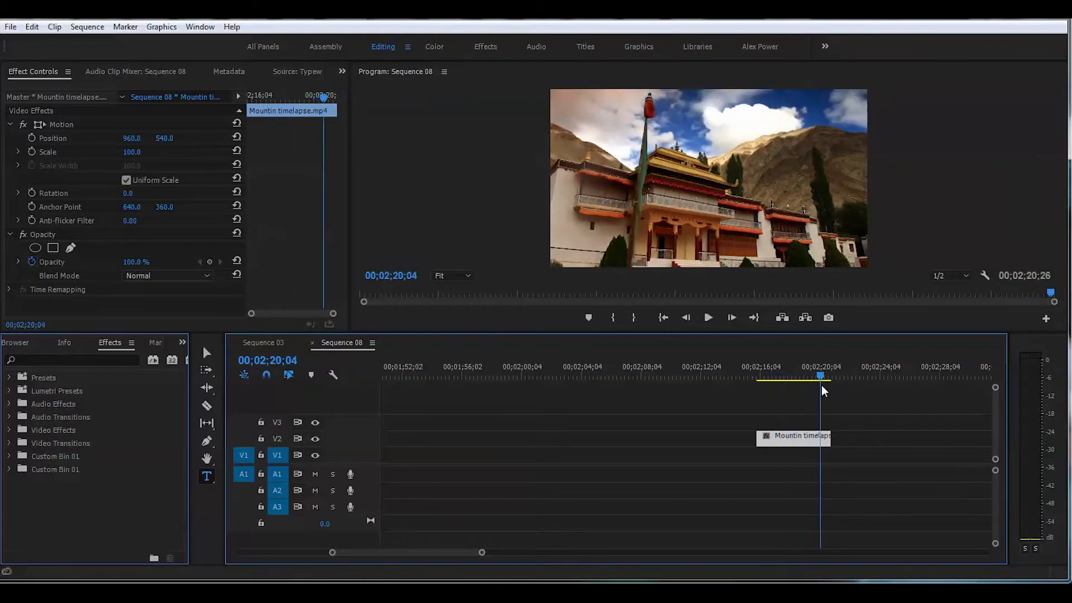
{"action": "left_click", "coordinate": [798, 375]}
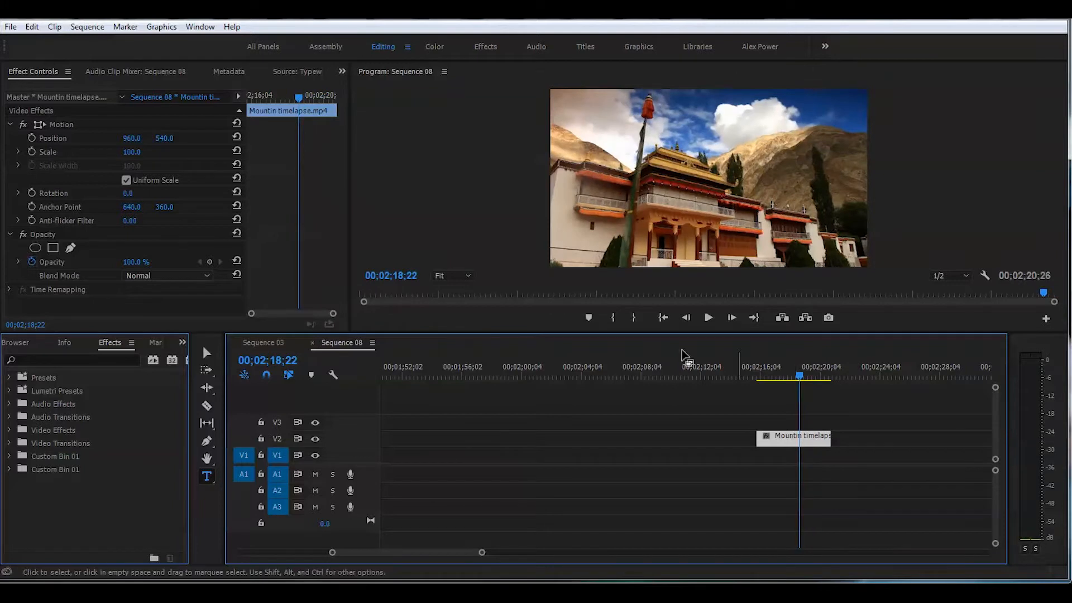
{"action": "left_click", "coordinate": [207, 476]}
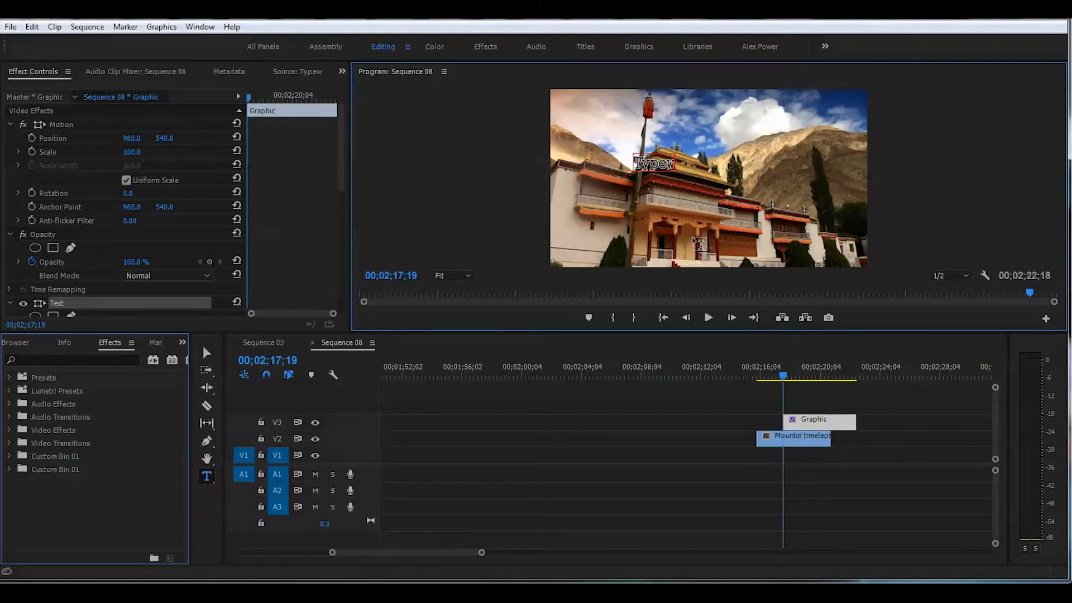
{"action": "type", "text": "Typewriter effect"}
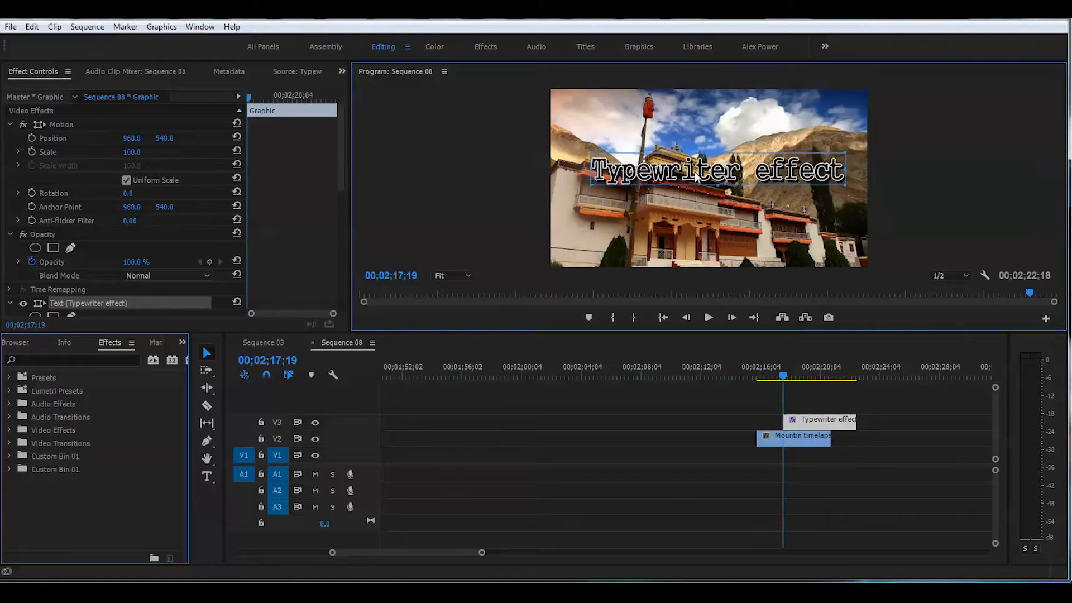
{"action": "mouse_move", "coordinate": [691, 179]}
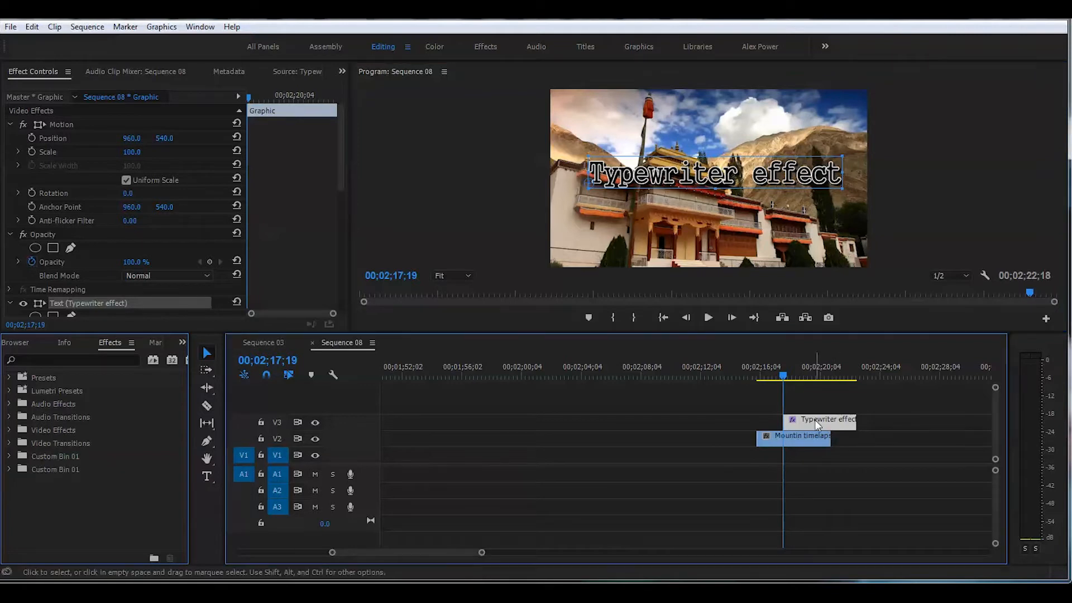
Drag the Typewriter effect title clip so it begins at the timelapse clip's start.
{"action": "left_click_drag", "start_coordinate": [827, 420], "coordinate": [789, 423]}
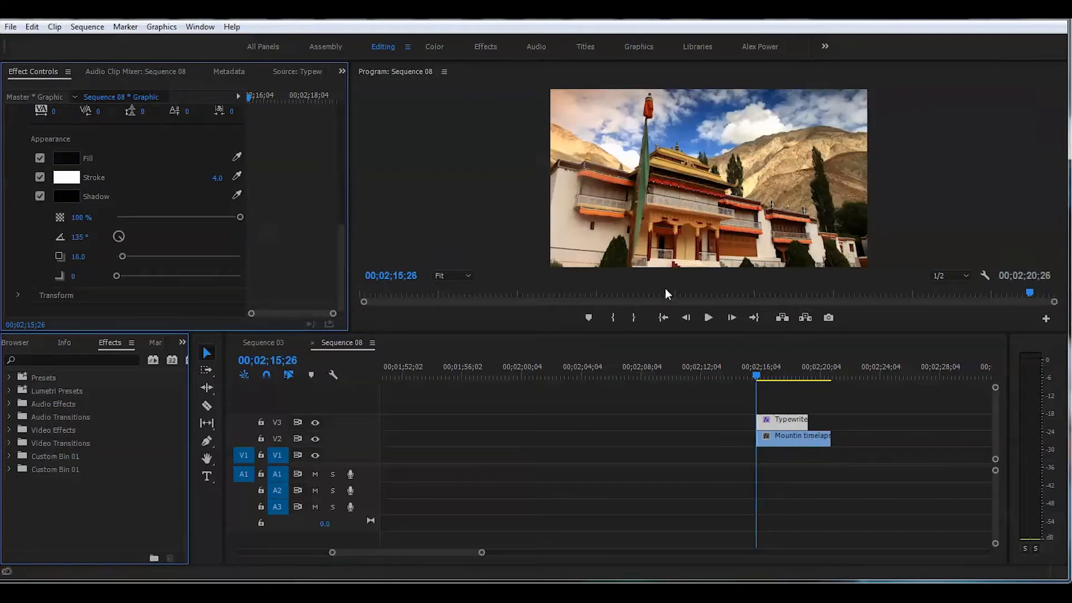
Scroll Effect Controls down to the title's Source Text settings with the GungsuhChe font.
{"action": "scroll", "scroll_direction": "down", "scroll_amount": 3}
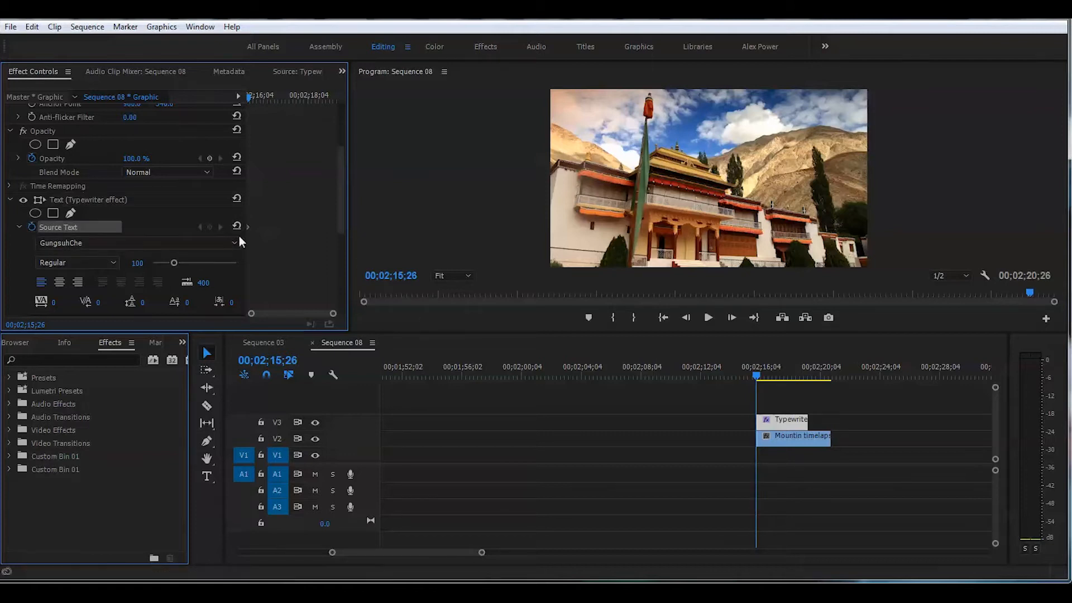
{"action": "mouse_move", "coordinate": [248, 235]}
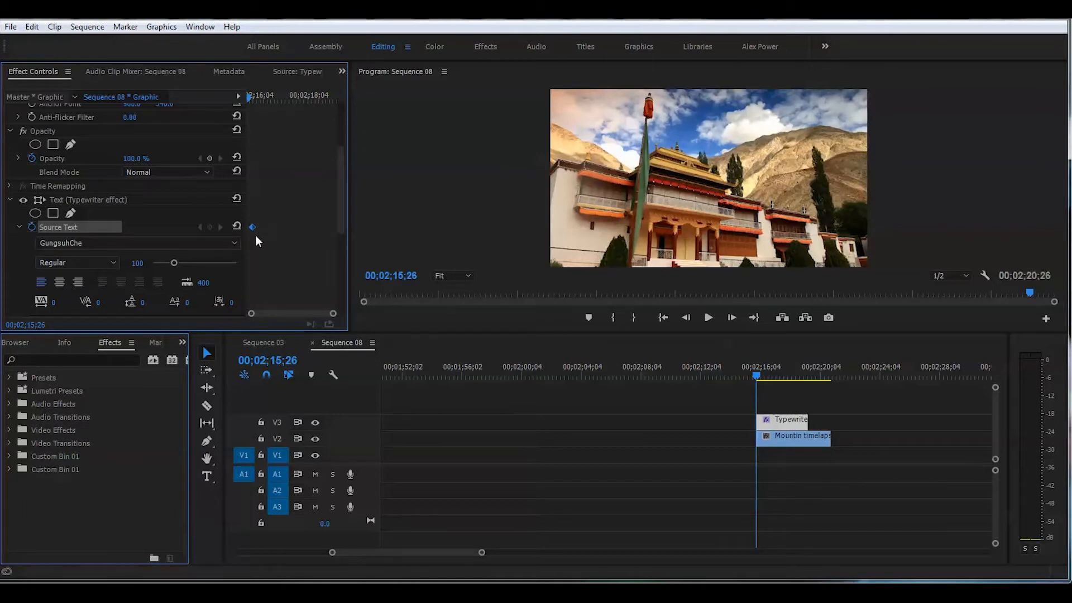
{"action": "mouse_move", "coordinate": [624, 341]}
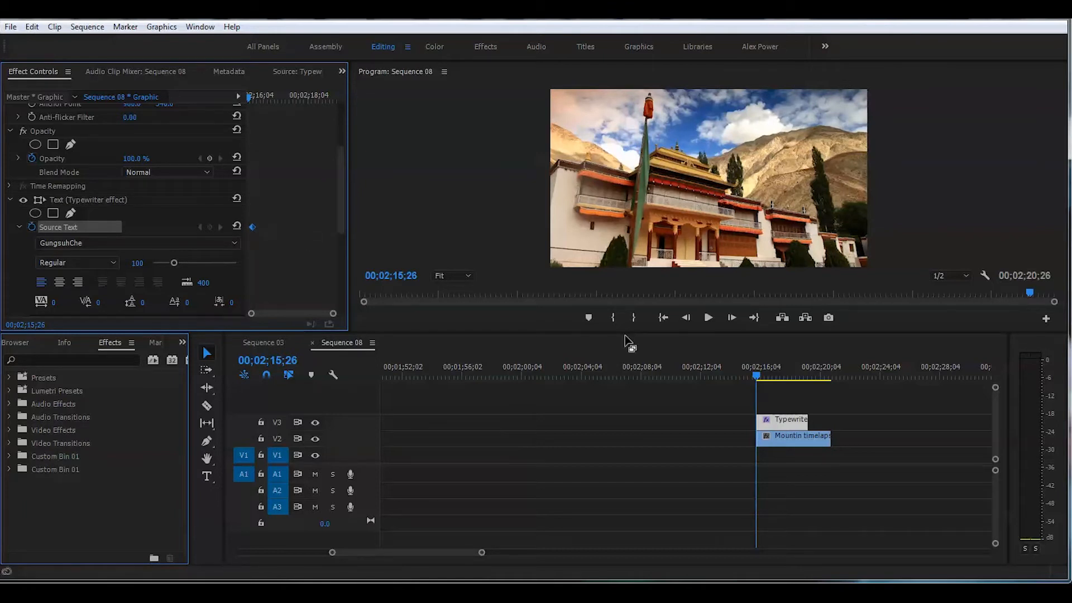
{"action": "mouse_move", "coordinate": [511, 323]}
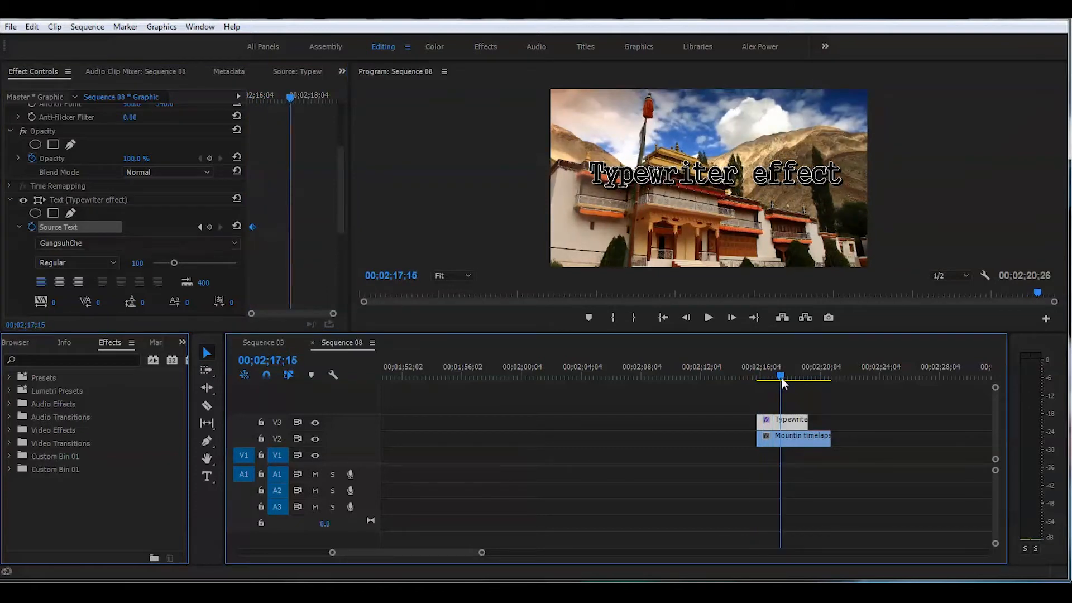
{"action": "mouse_move", "coordinate": [206, 352]}
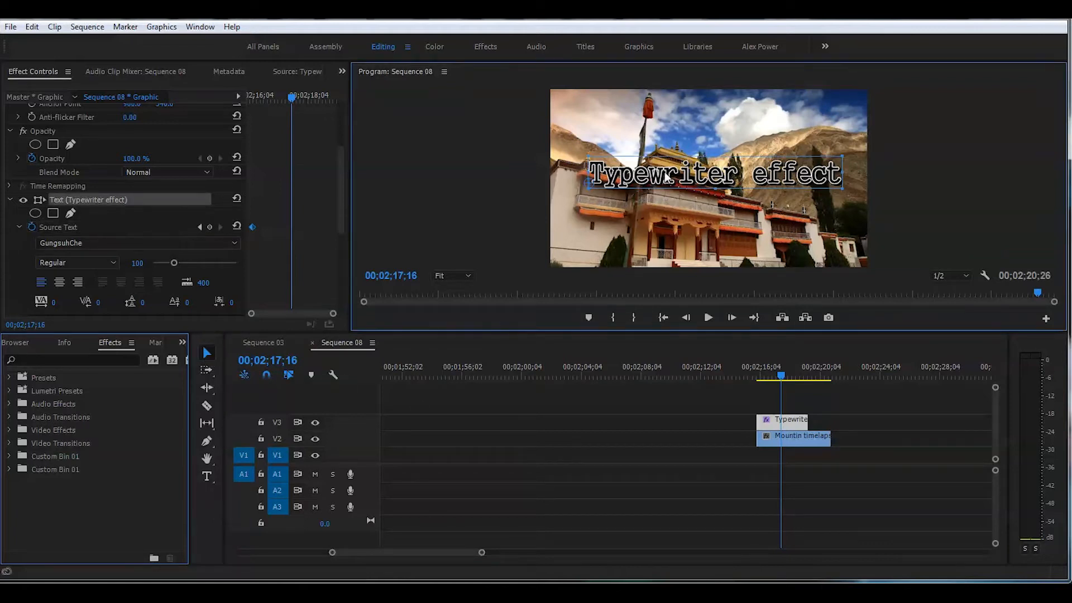
{"action": "mouse_move", "coordinate": [206, 480]}
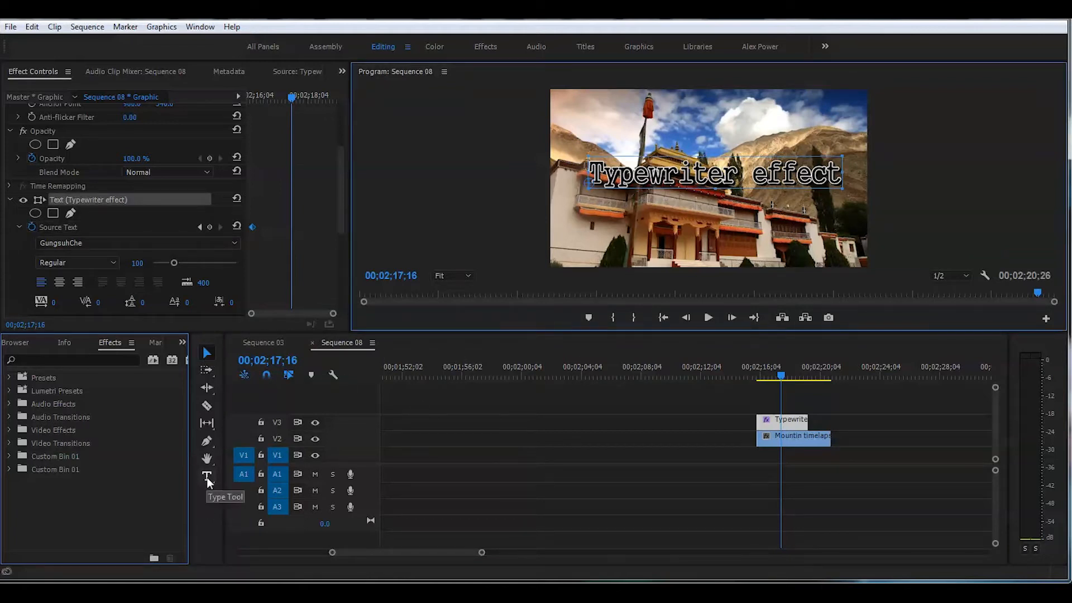
Step the playhead back frame by frame, removing one title letter per Source Text keyframe.
{"action": "left_click", "coordinate": [206, 475]}
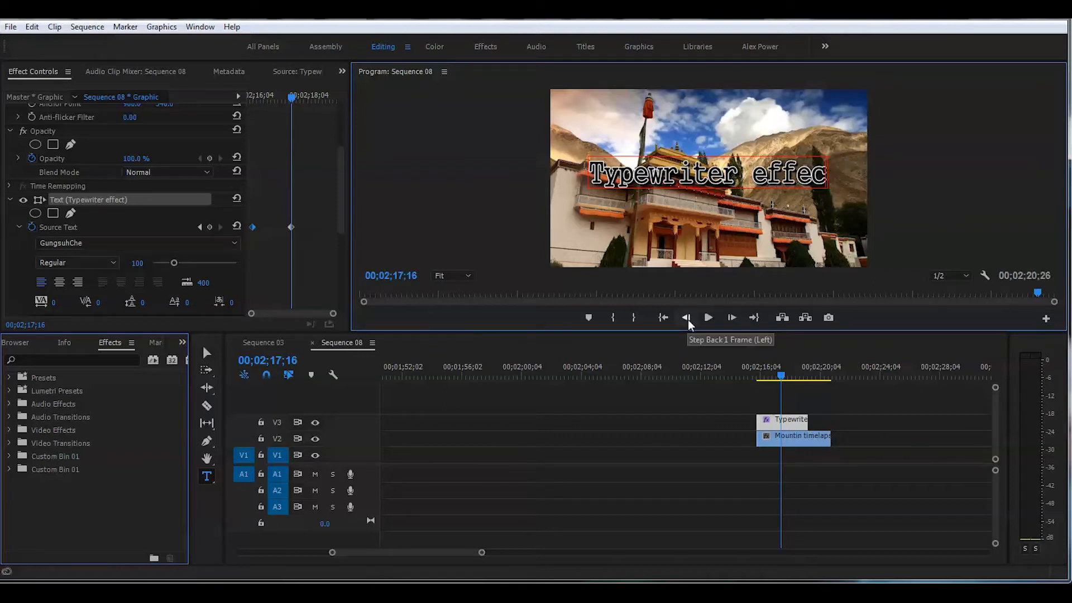
{"action": "left_click", "coordinate": [686, 318]}
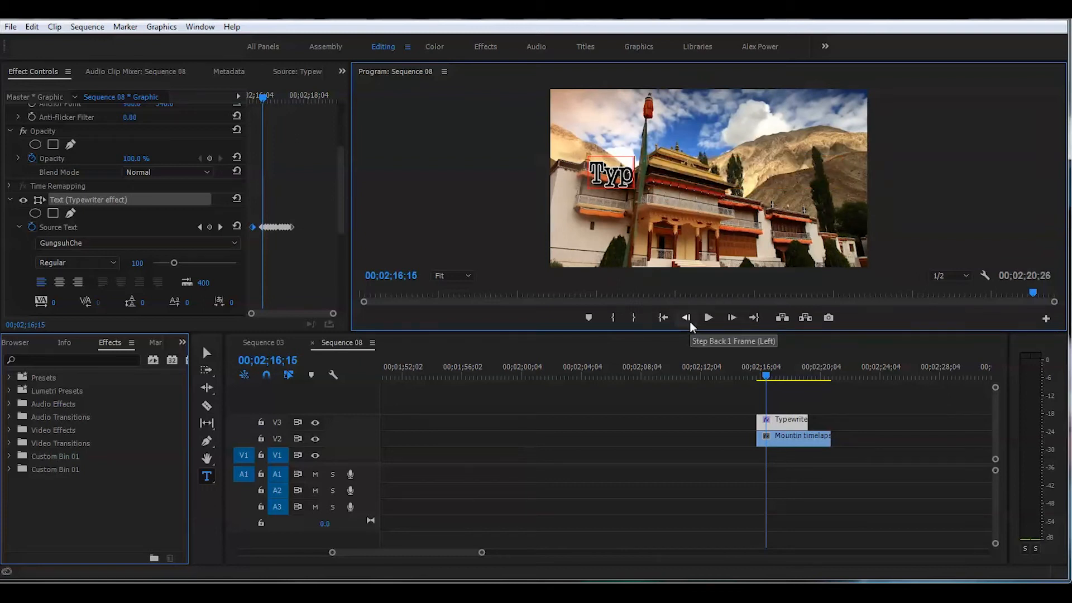
{"action": "left_click", "coordinate": [685, 318]}
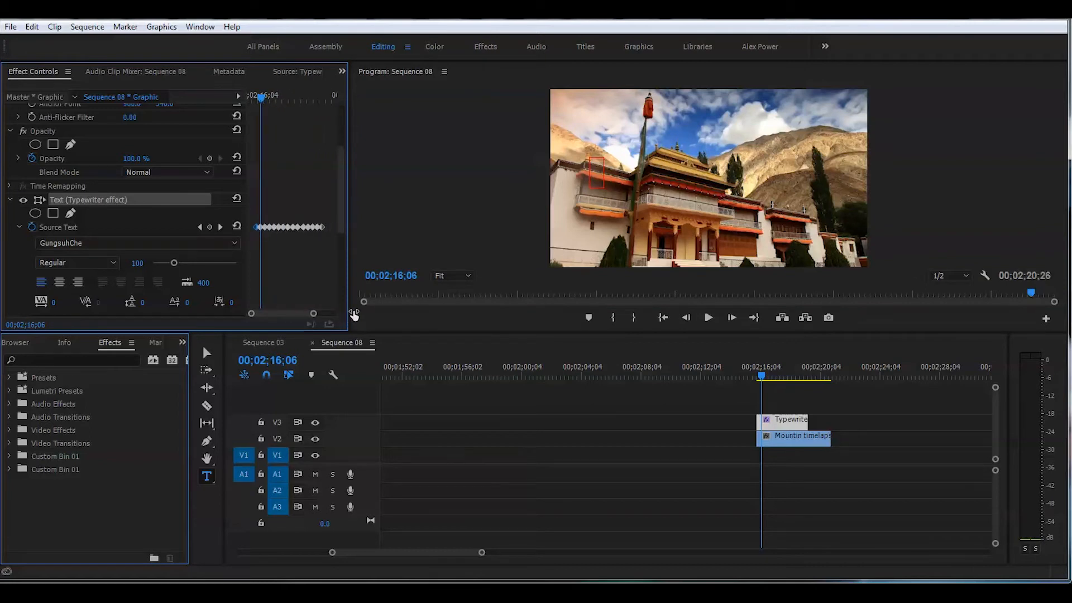
{"action": "mouse_move", "coordinate": [331, 260]}
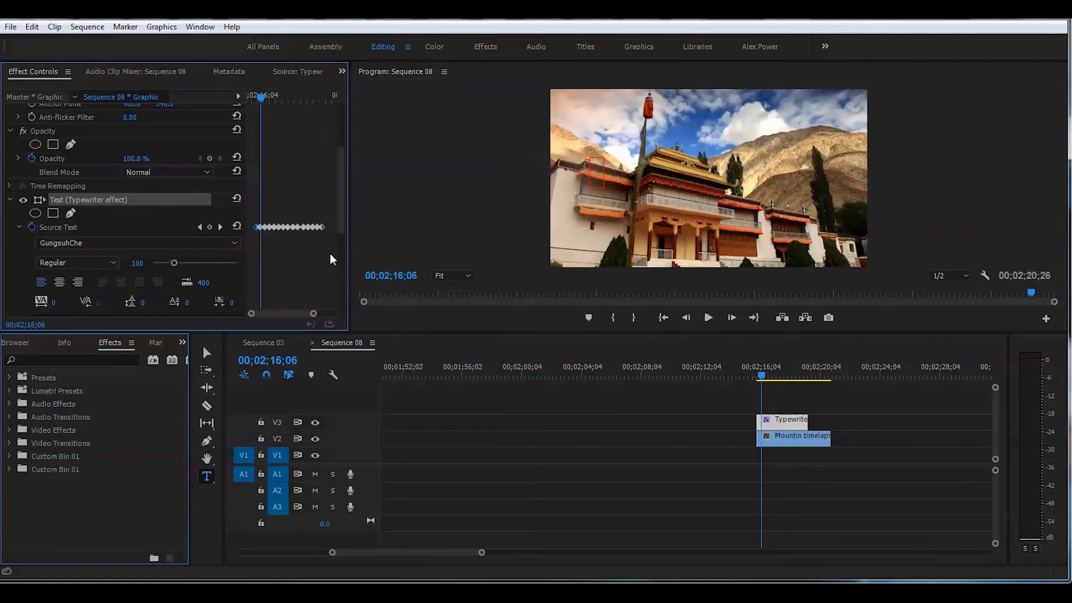
{"action": "mouse_move", "coordinate": [320, 240]}
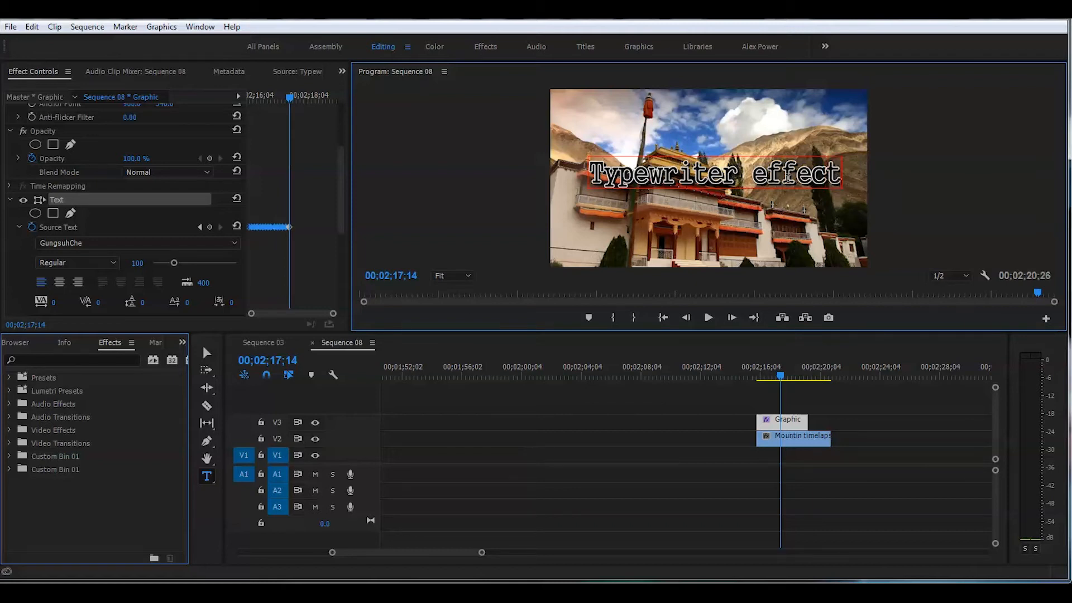
{"action": "mouse_move", "coordinate": [291, 97]}
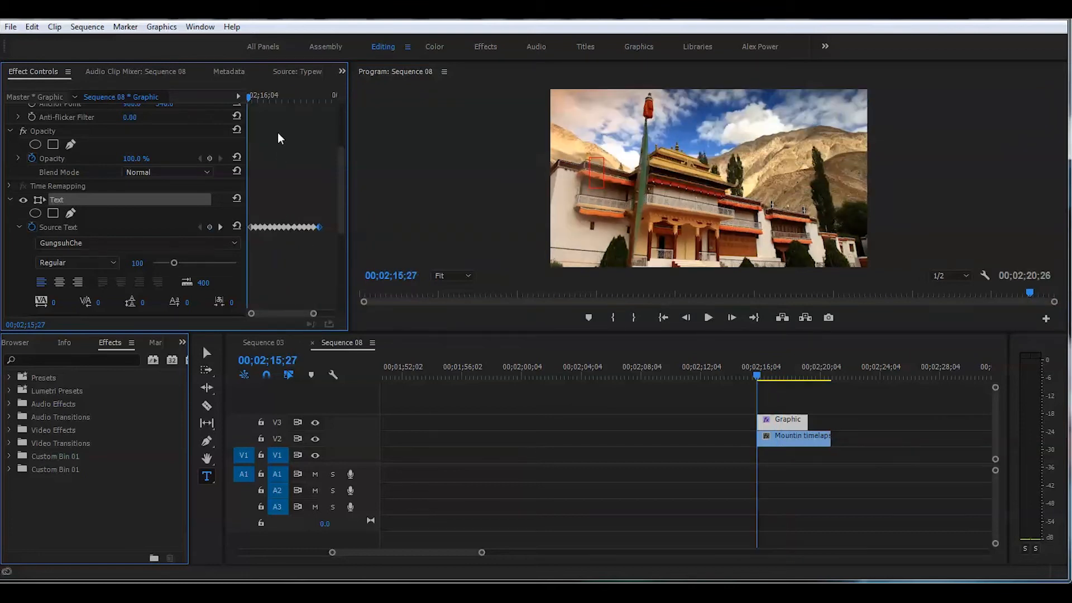
Nest the title and timelapse clips, keeping the default nested sequence name.
{"action": "left_click", "coordinate": [708, 317]}
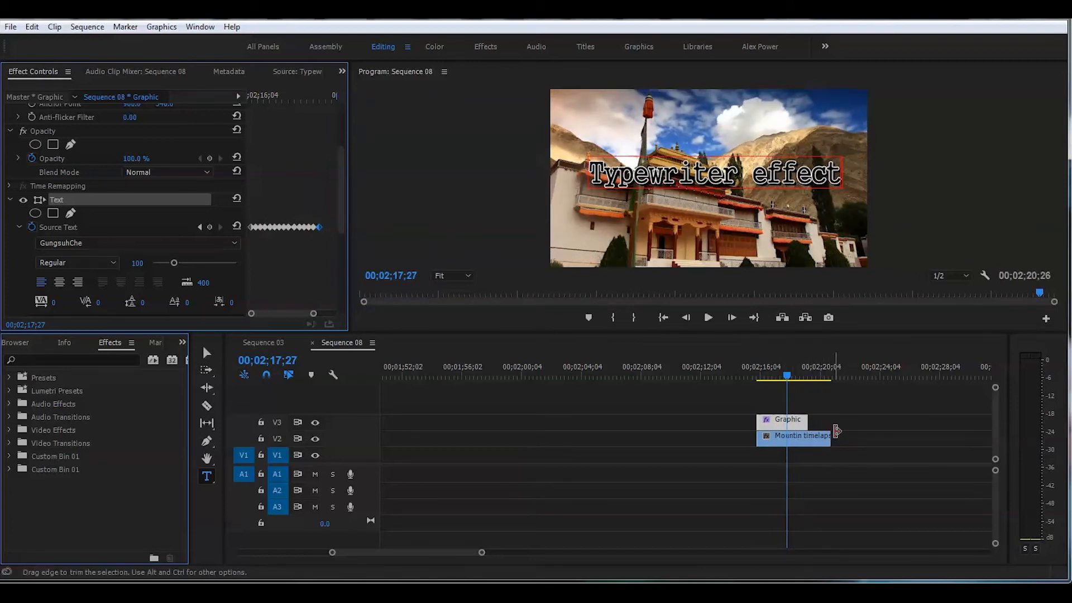
{"action": "right_click", "coordinate": [815, 436]}
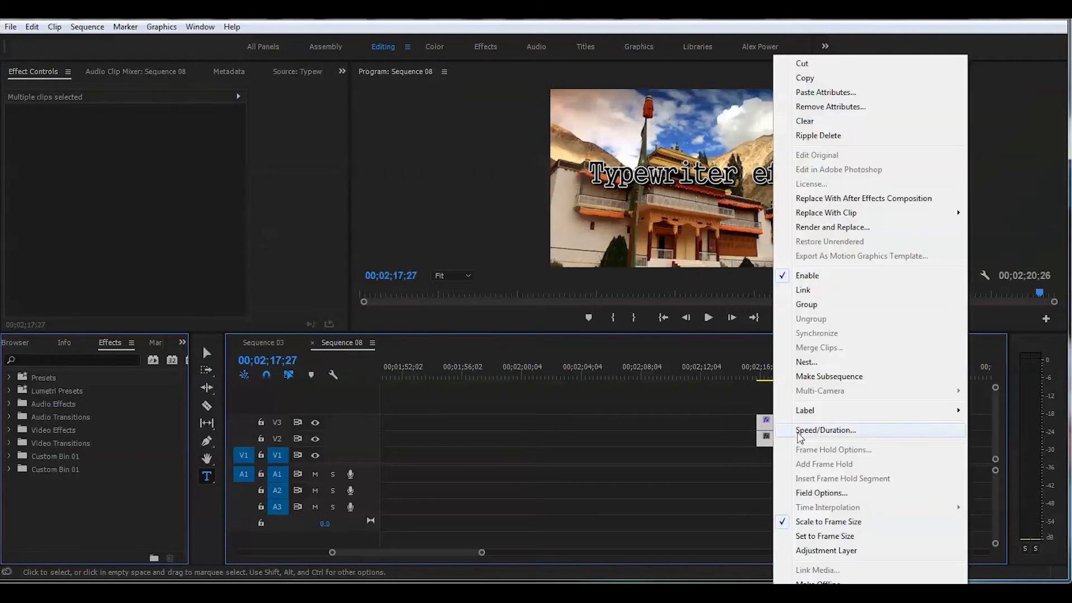
{"action": "mouse_move", "coordinate": [842, 376]}
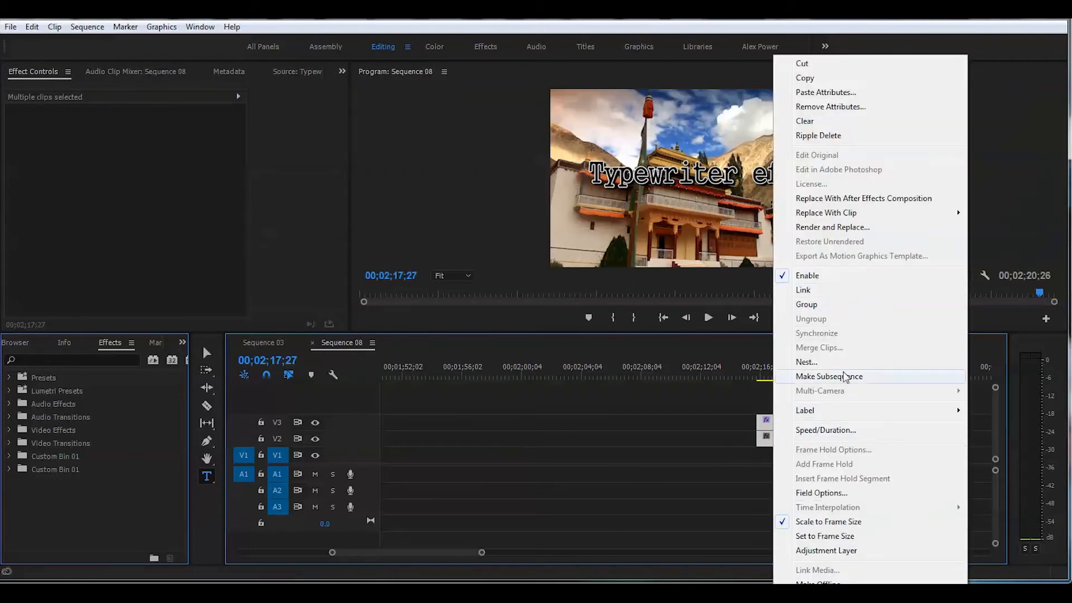
{"action": "left_click", "coordinate": [805, 361]}
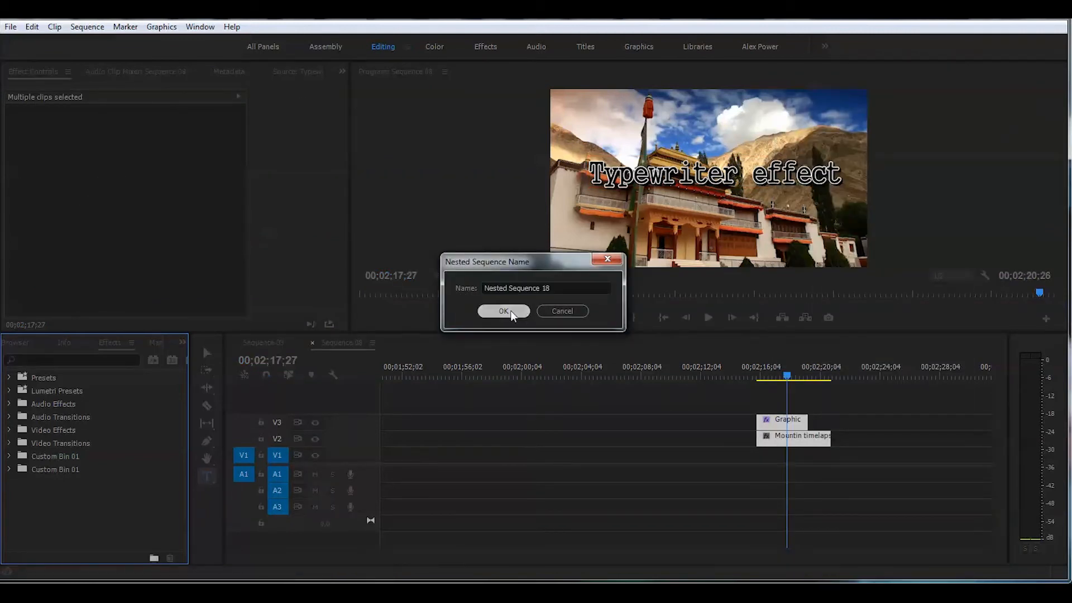
{"action": "left_click", "coordinate": [503, 311]}
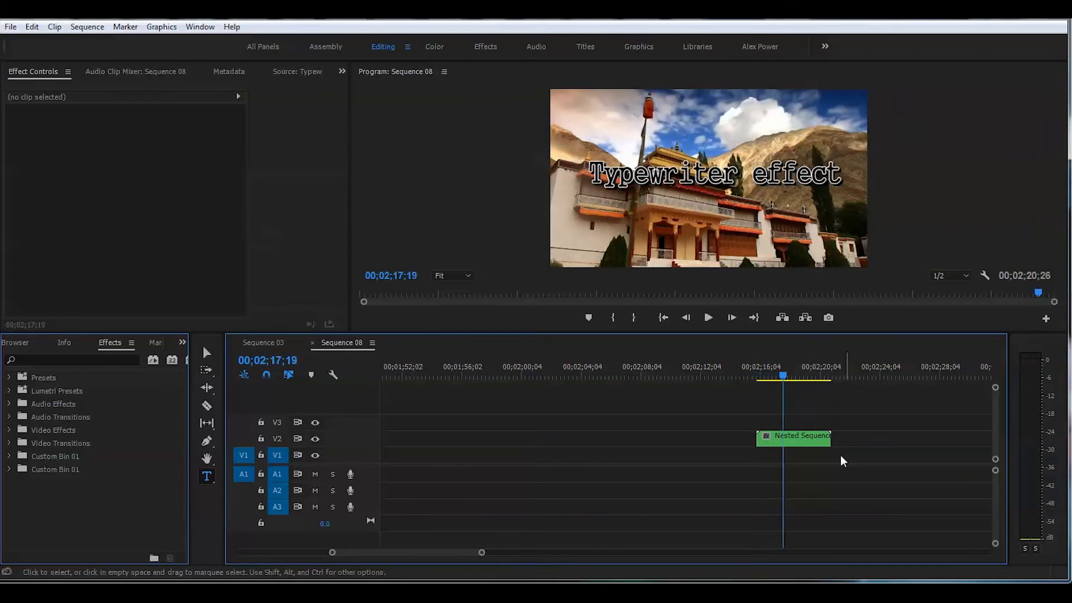
Set the nested clip's Speed/Duration speed value to 25%.
{"action": "right_click", "coordinate": [793, 437]}
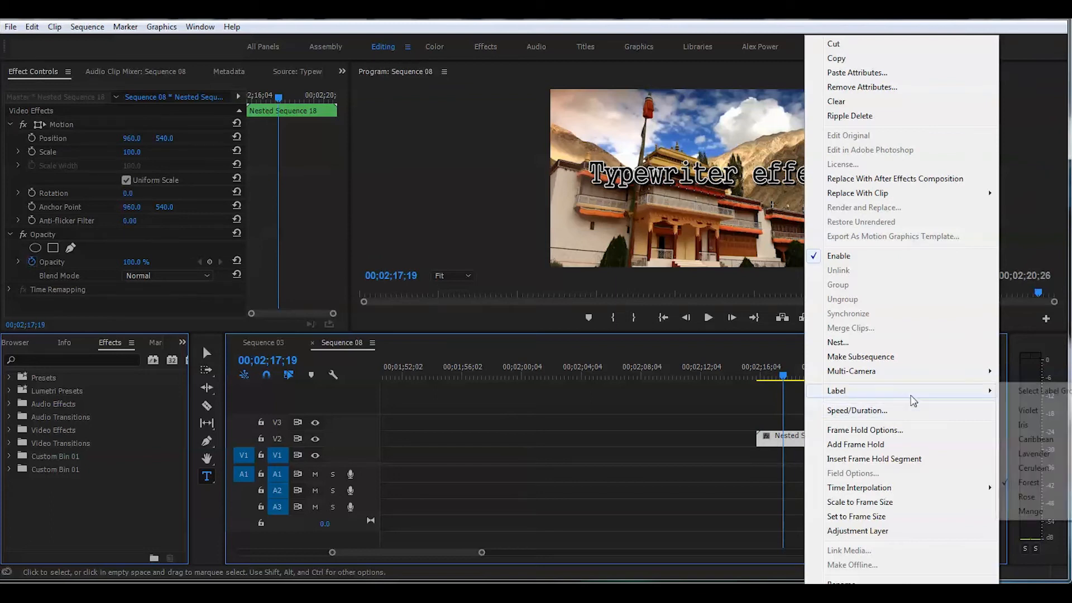
{"action": "left_click", "coordinate": [856, 410]}
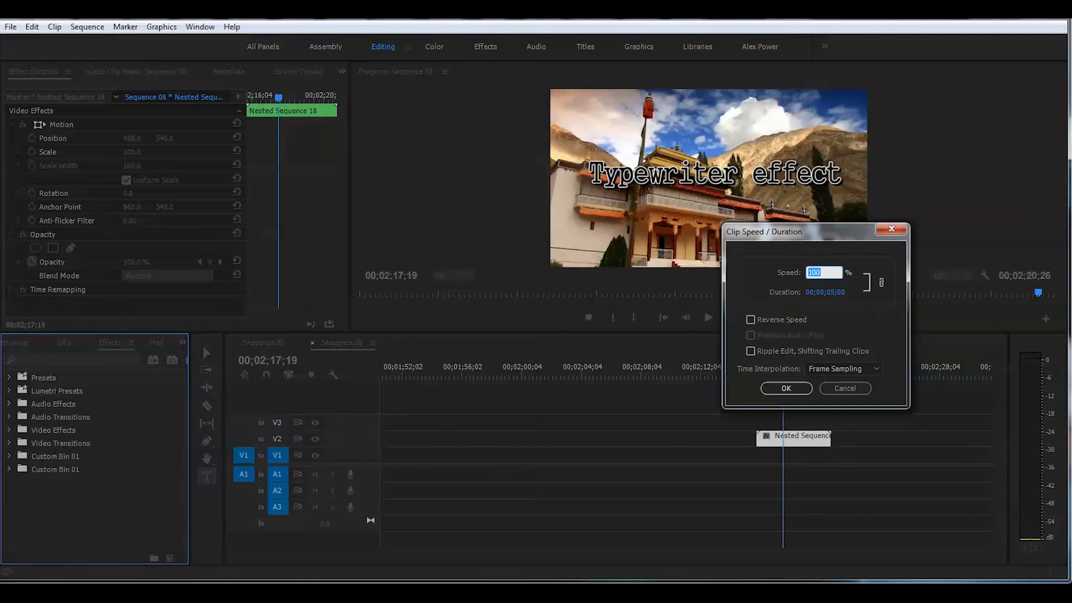
{"action": "type", "text": "23"}
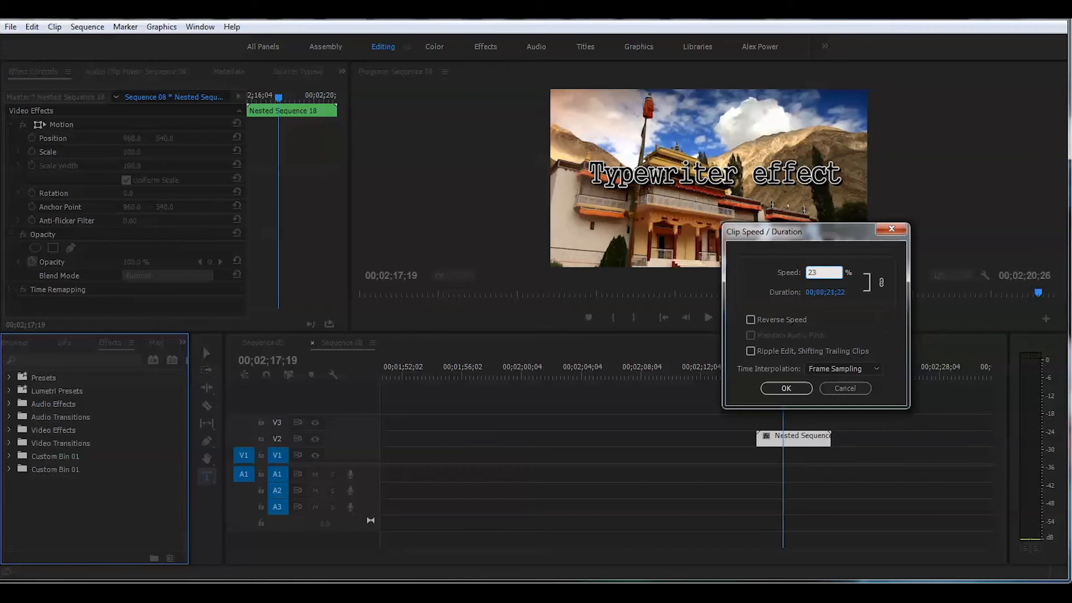
{"action": "type", "text": "2"}
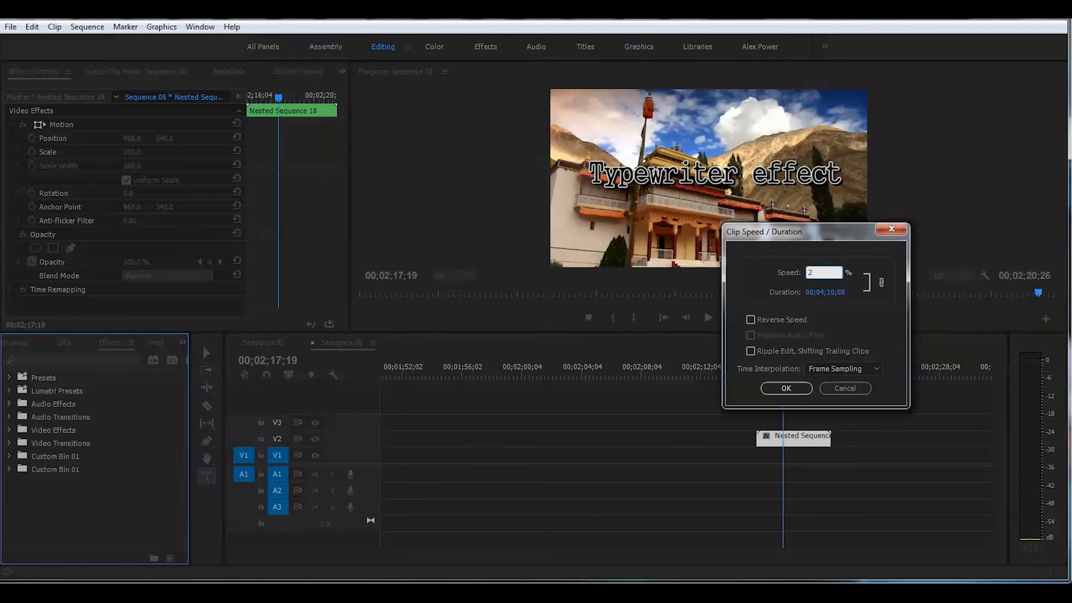
{"action": "left_click", "coordinate": [823, 272]}
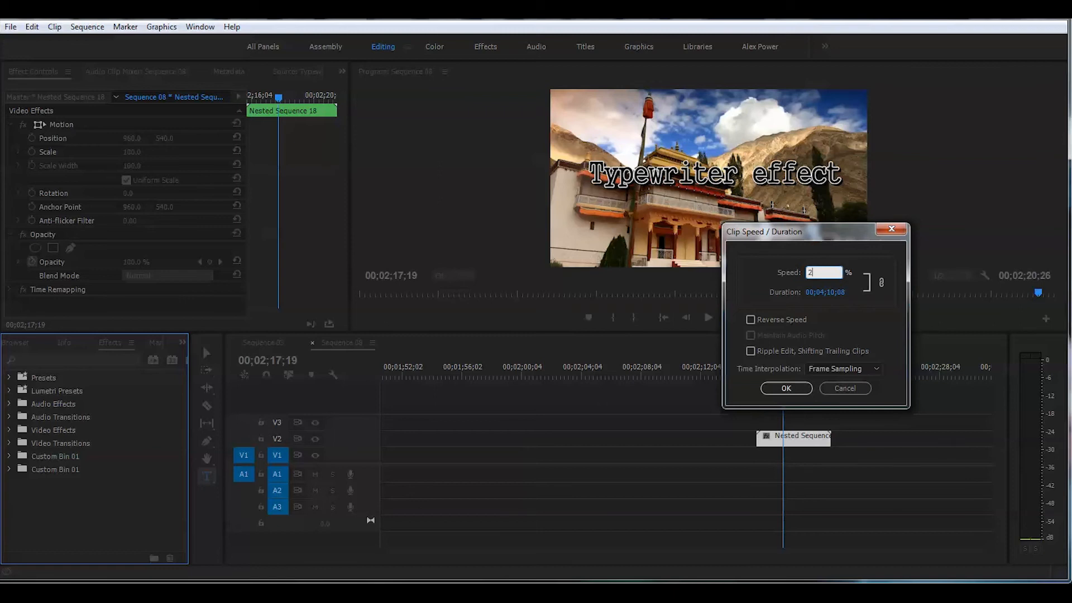
{"action": "type", "text": "5"}
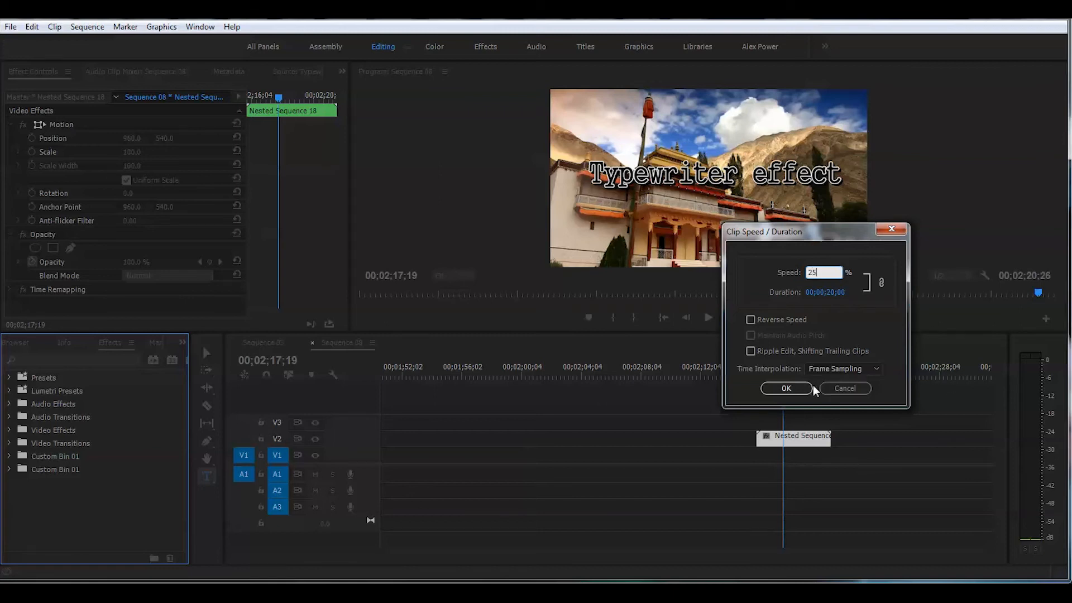
{"action": "left_click", "coordinate": [786, 388]}
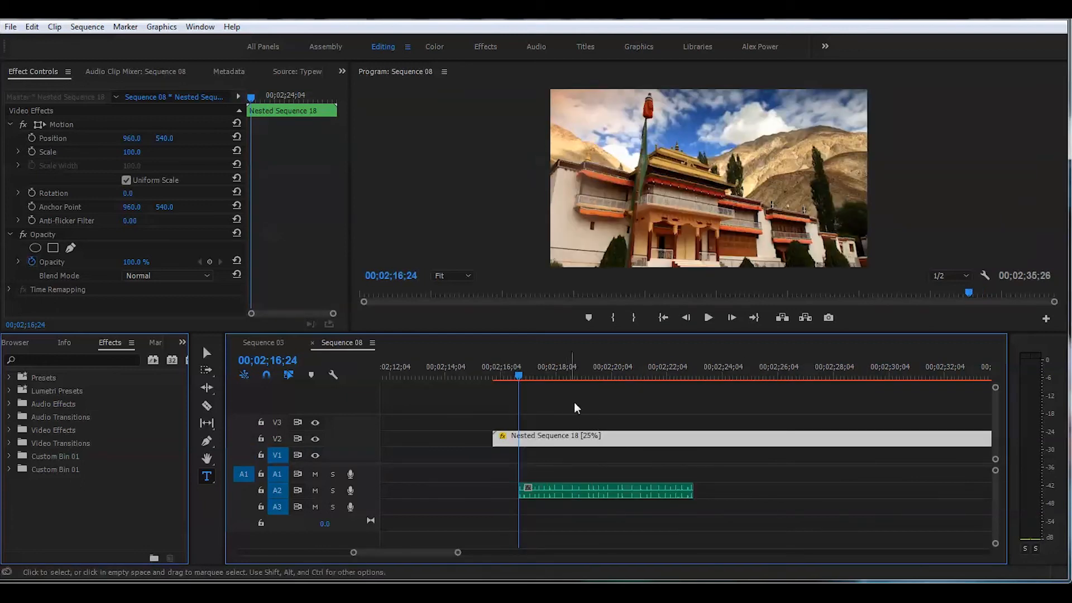
Click on screen, leaving the 25%-speed edit behind a YouTube channel page.
{"action": "left_click", "coordinate": [493, 374]}
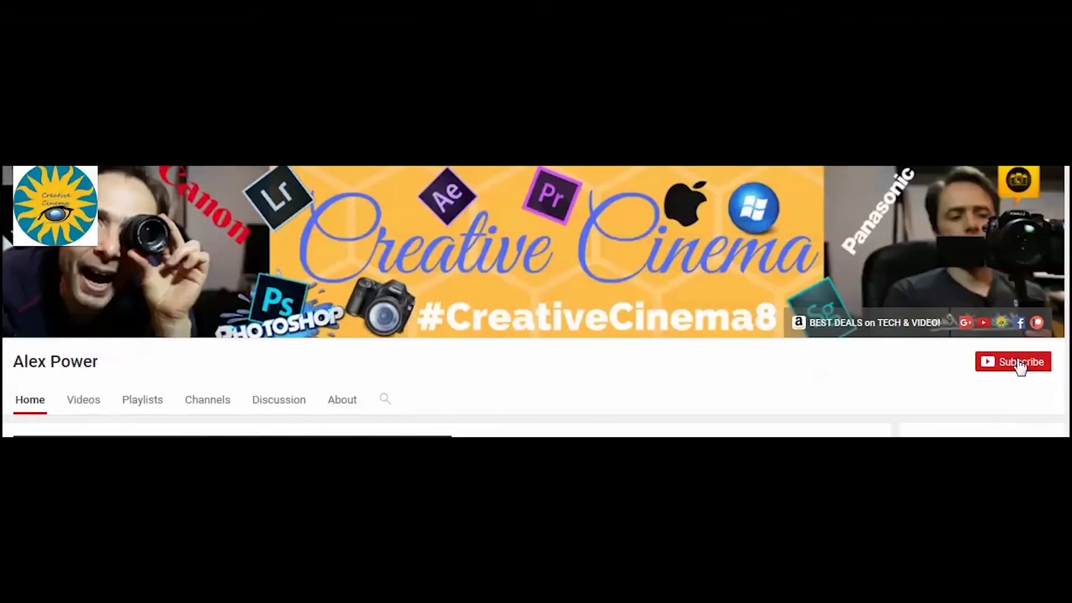
Hit Subscribe on the Creative Cinema YouTube channel page.
{"action": "left_click", "coordinate": [1013, 362]}
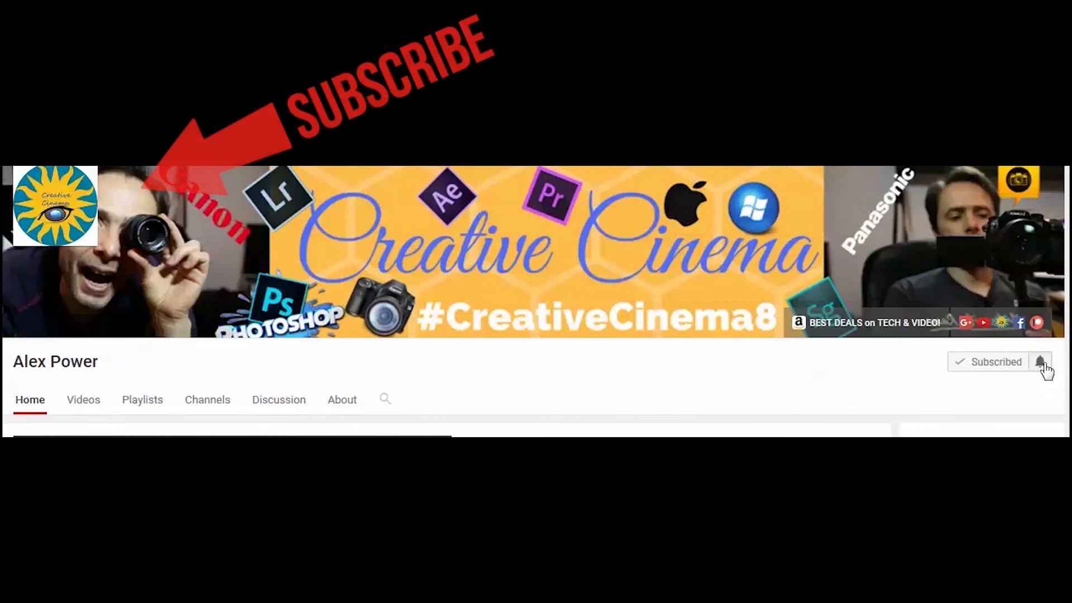